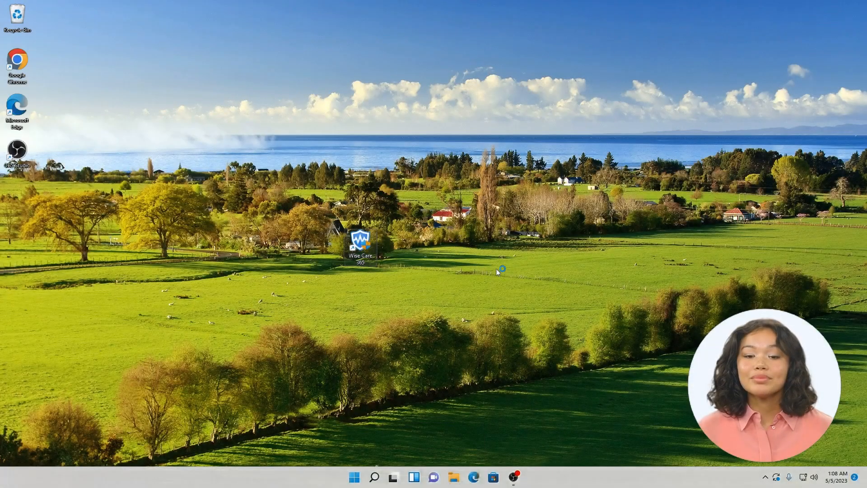
Launch Wise Care 365 from the desktop and switch Wise Protection on.
{"action": "double_click", "coordinate": [361, 242]}
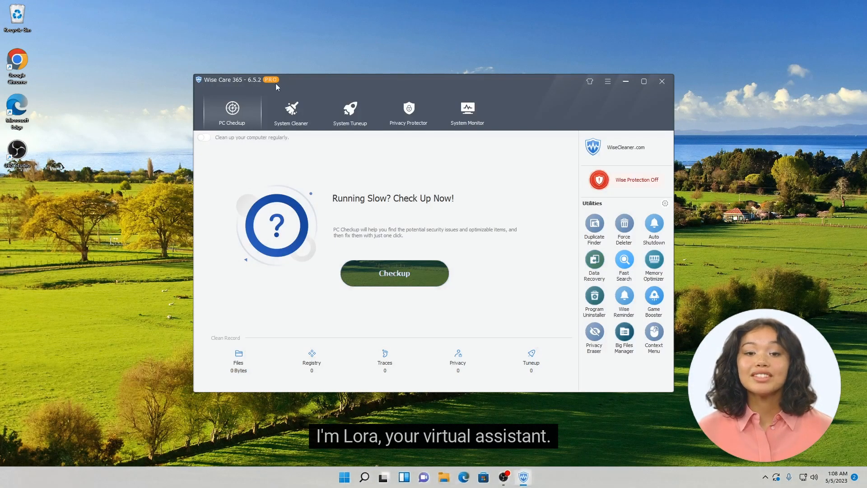
{"action": "left_click", "coordinate": [607, 81]}
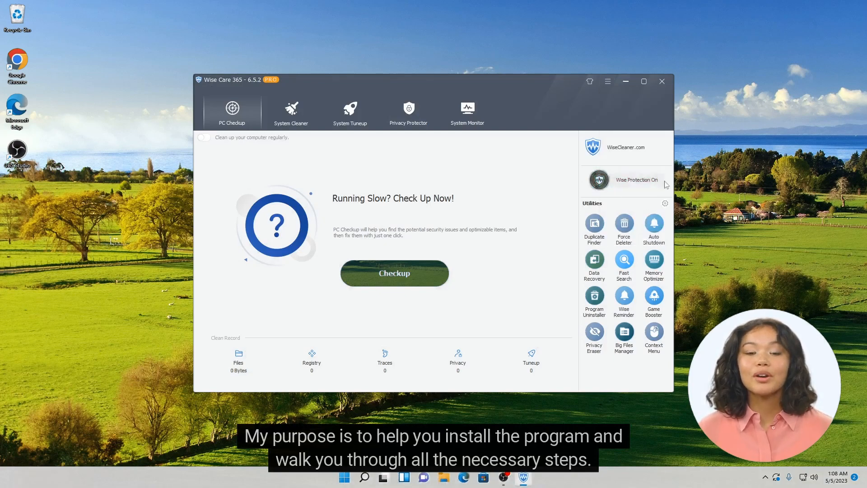
{"action": "mouse_move", "coordinate": [595, 302]}
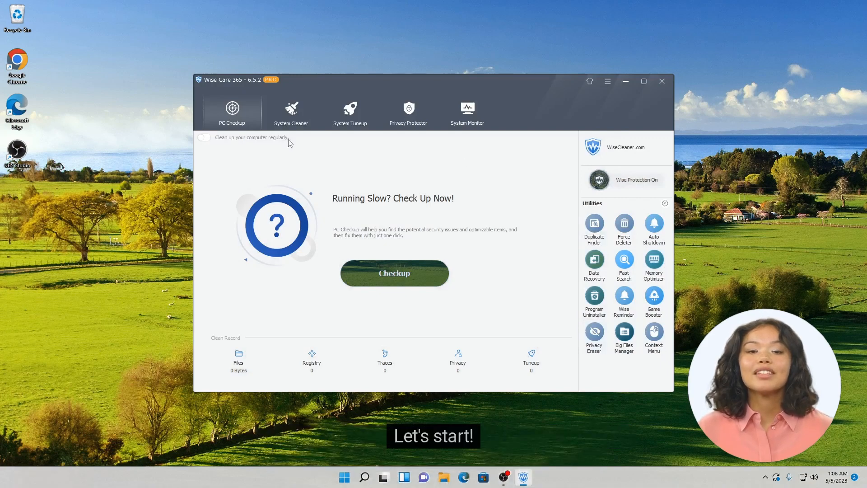
Tour the System Cleaner, System Tuneup and Privacy Protector tabs, then start a PC Checkup scan.
{"action": "left_click", "coordinate": [291, 110]}
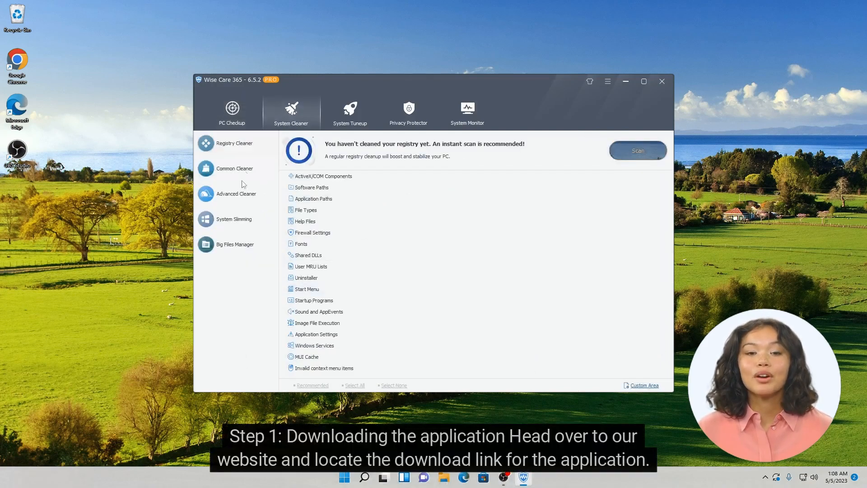
{"action": "left_click", "coordinate": [234, 168]}
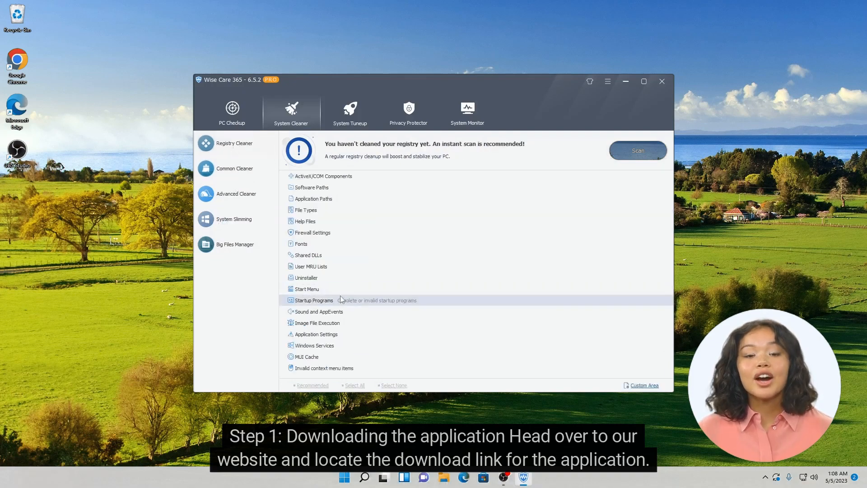
{"action": "left_click", "coordinate": [349, 110]}
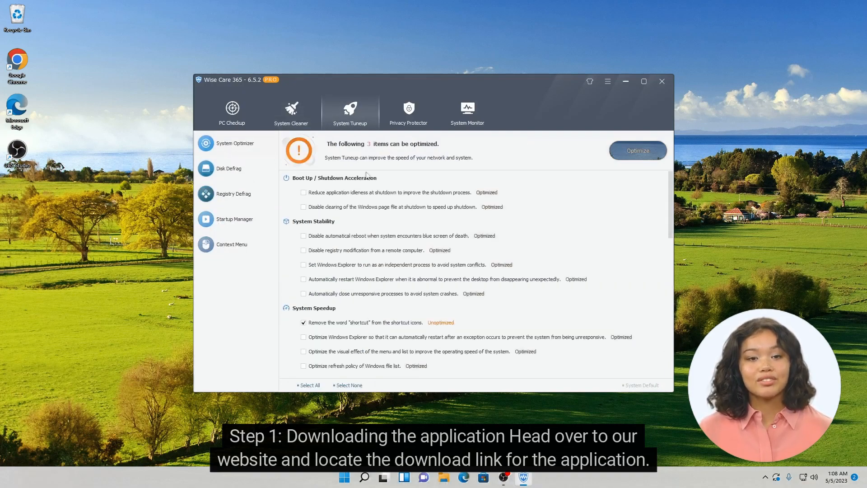
{"action": "mouse_move", "coordinate": [223, 163]}
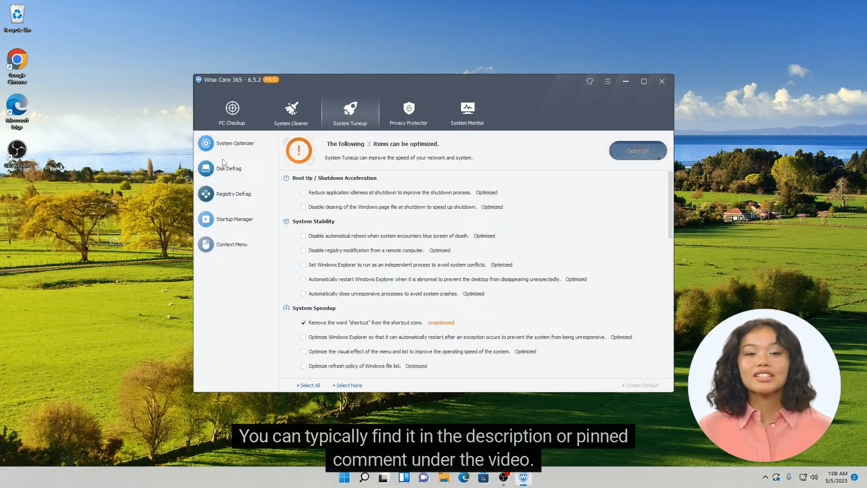
{"action": "left_click", "coordinate": [408, 109]}
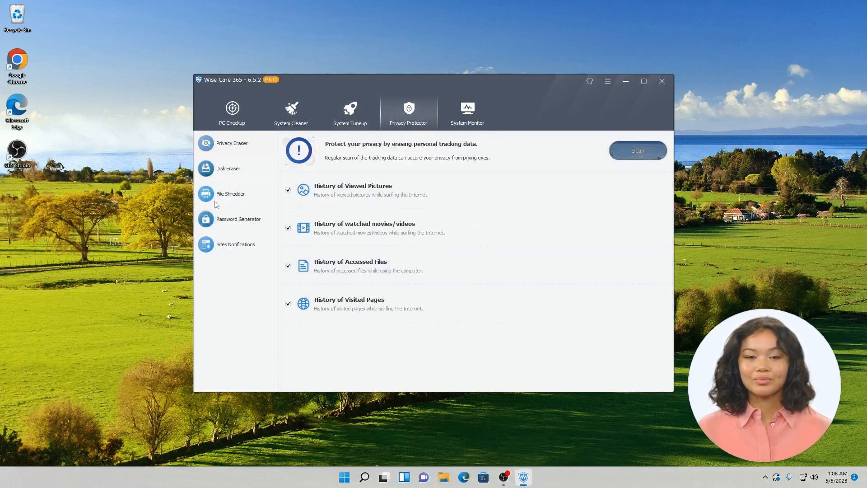
{"action": "left_click", "coordinate": [466, 110]}
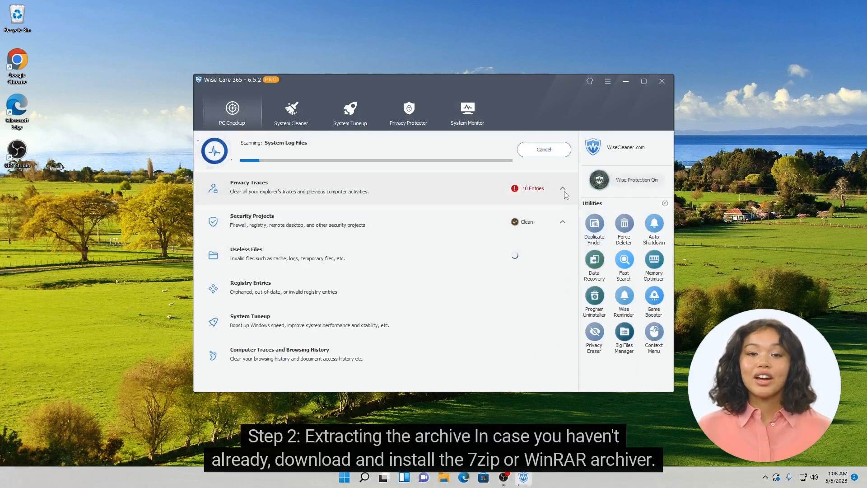
Review the Security Projects details during the scan, then fix all 975 found items.
{"action": "left_click", "coordinate": [561, 188]}
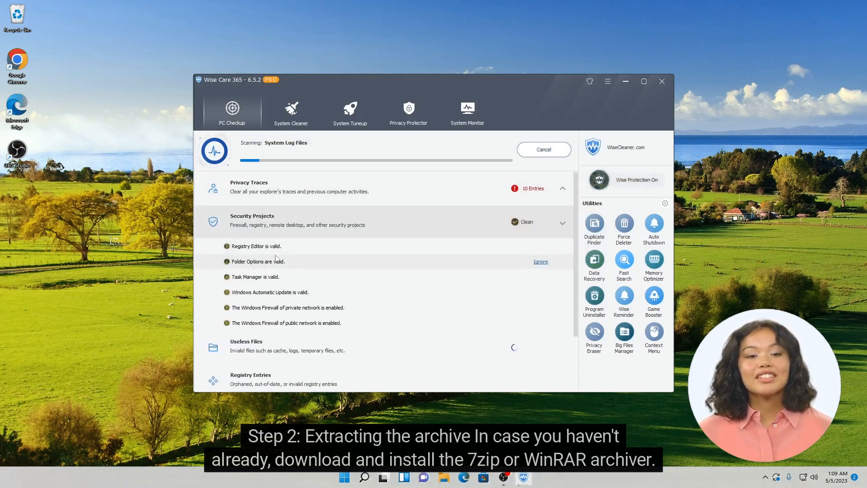
{"action": "left_click", "coordinate": [562, 222]}
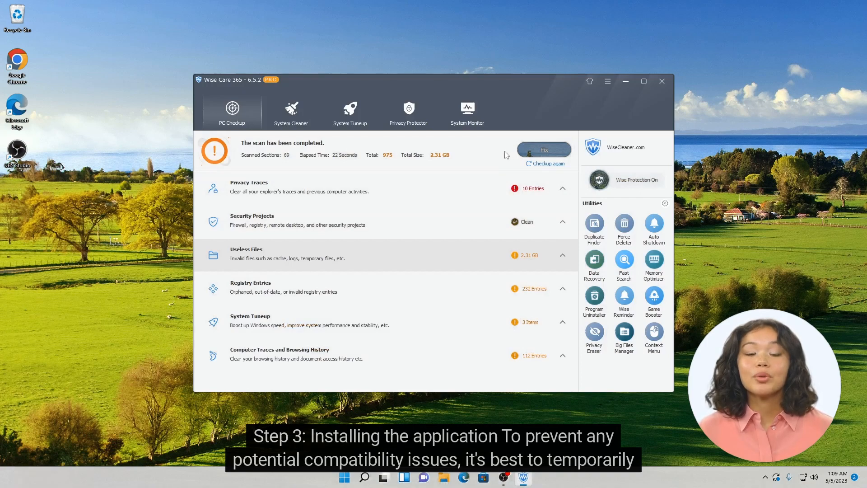
{"action": "left_click", "coordinate": [543, 149]}
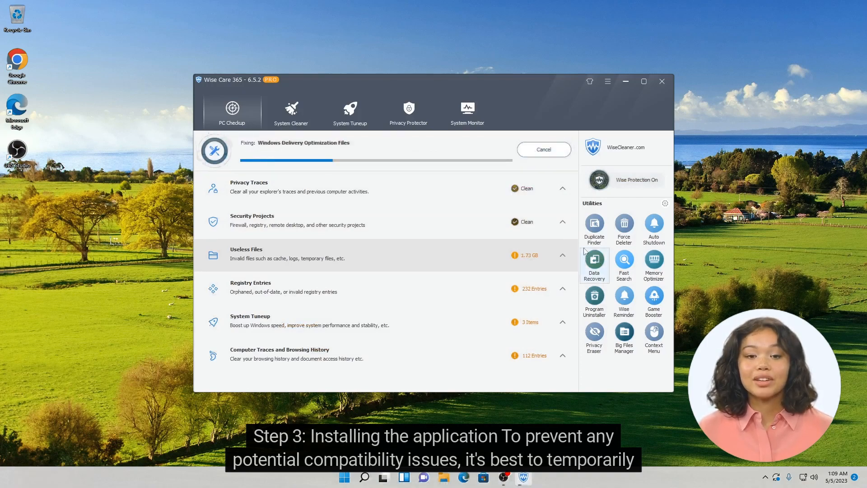